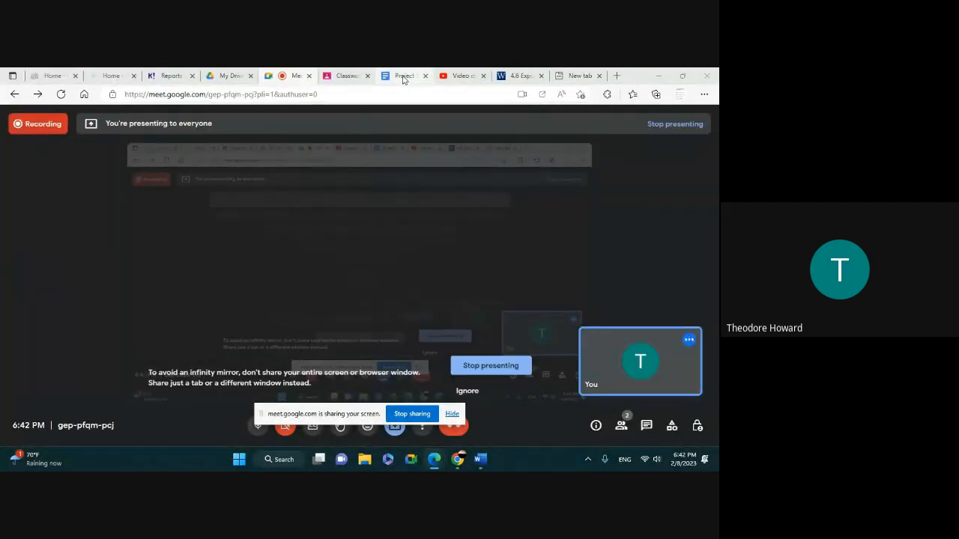
# - Switch the shared screen to the 'Project 5 Example Rational functions' document
pyautogui.click(404, 75)
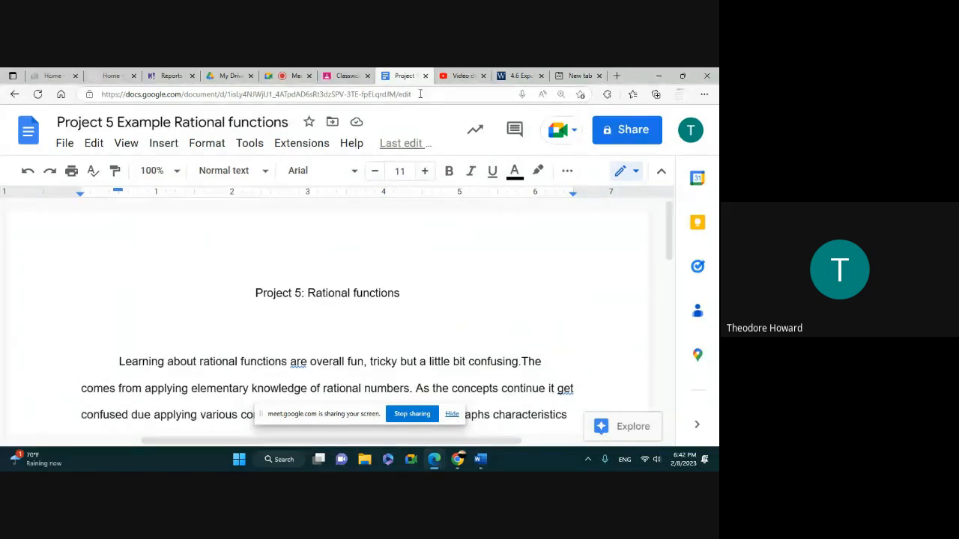
# - Scroll down slightly past the opening sentence, now reading 'rational functions is overall fun'
pyautogui.scroll(-3)
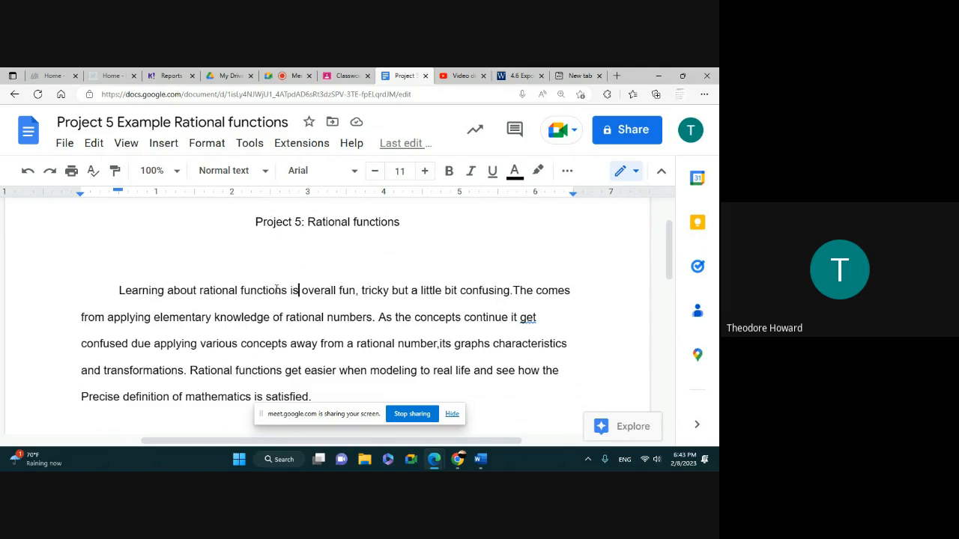
pyautogui.scroll(-3)
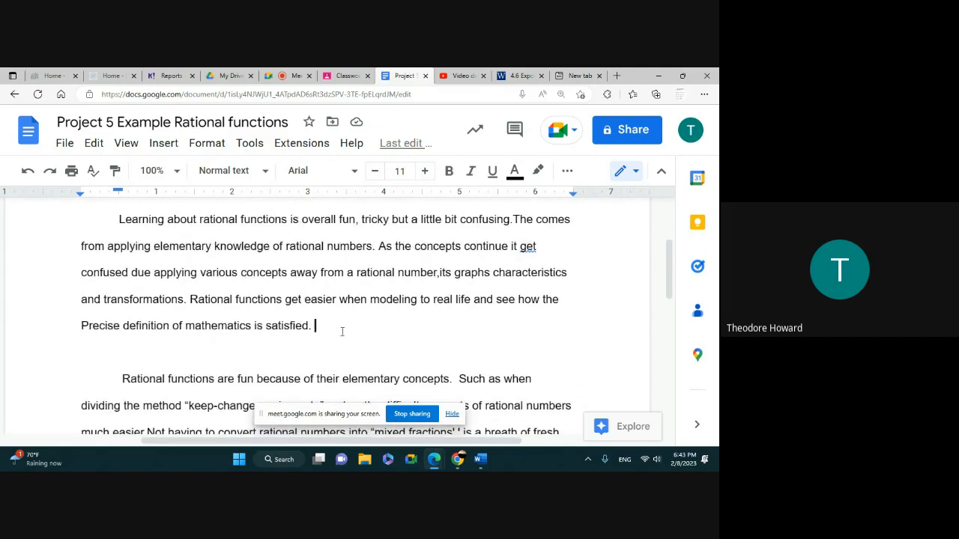
pyautogui.moveTo(250, 280)
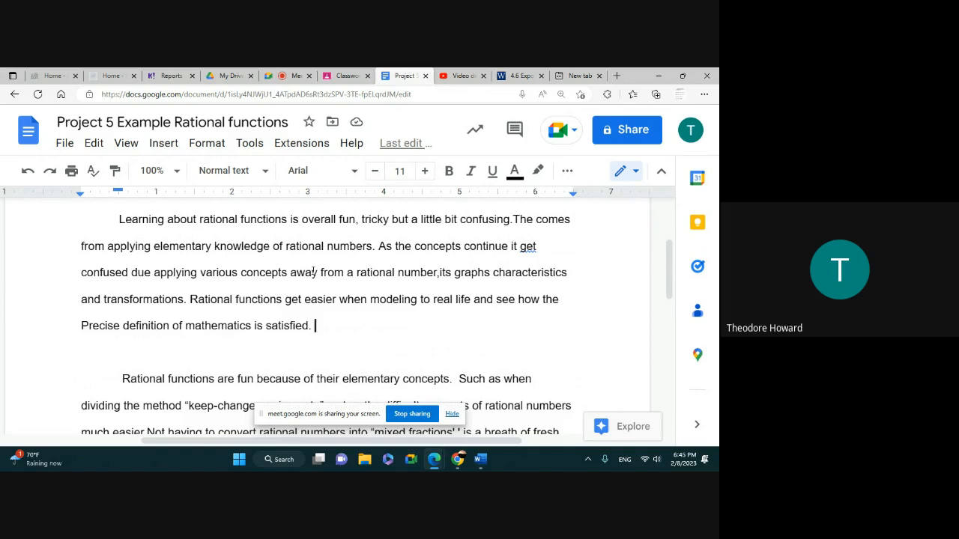
pyautogui.doubleClick(141, 220)
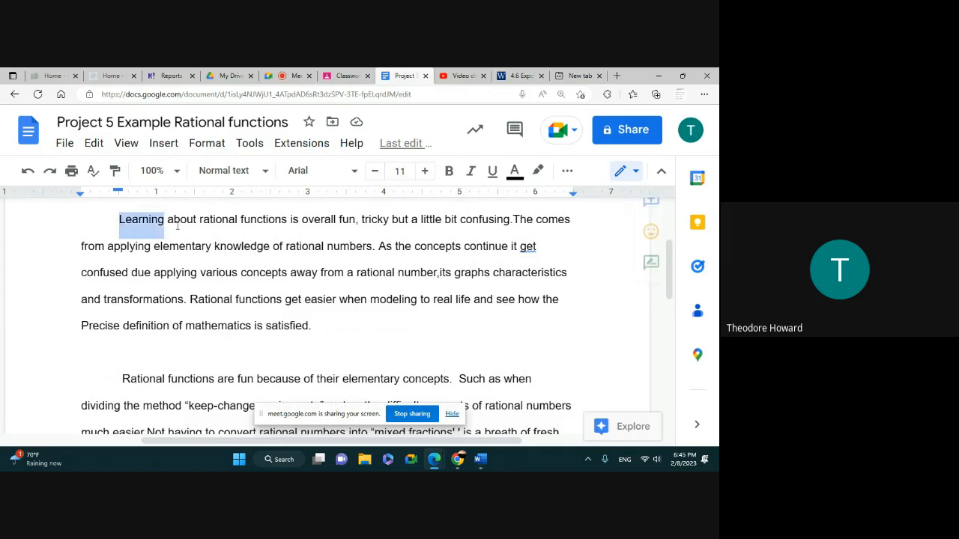
pyautogui.moveTo(120, 219); pyautogui.dragTo(310, 326)
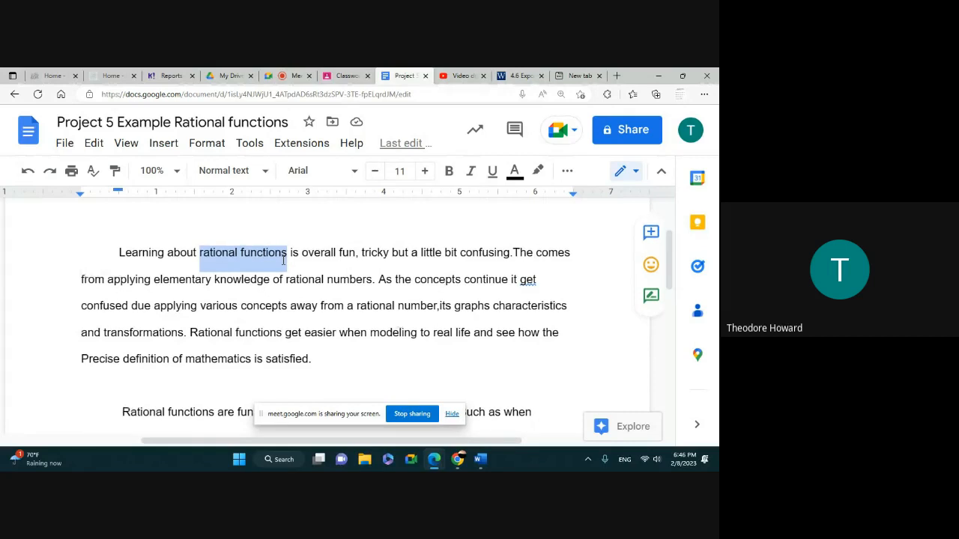
pyautogui.scroll(-3)
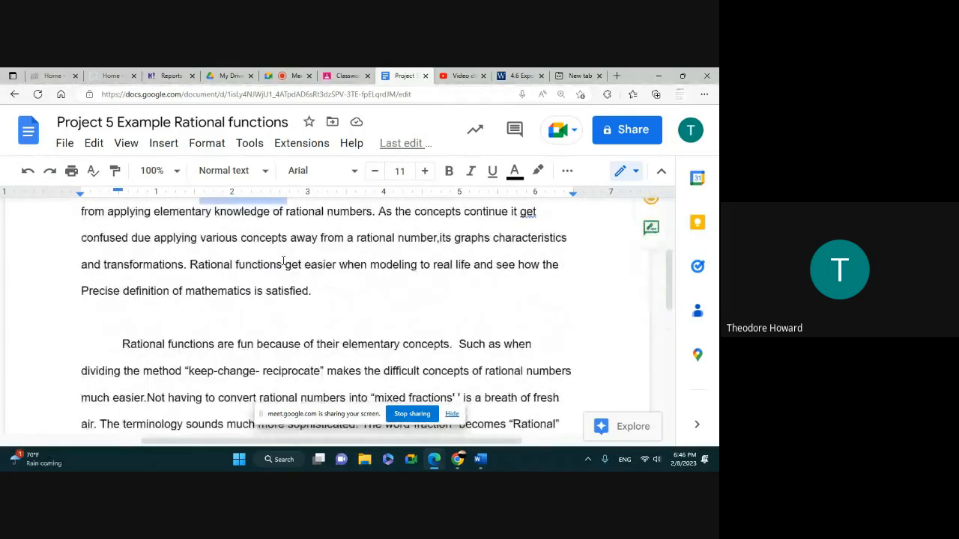
pyautogui.scroll(-3)
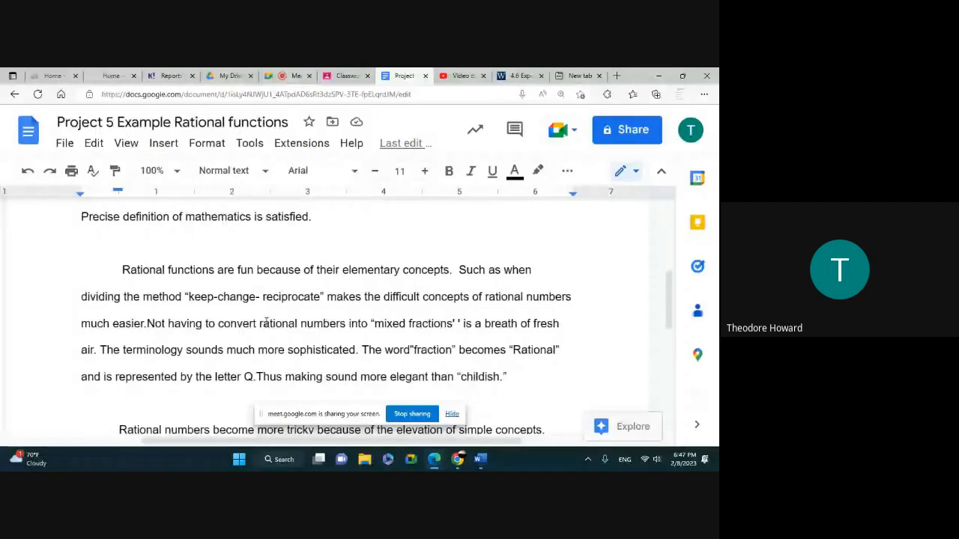
pyautogui.scroll(-3)
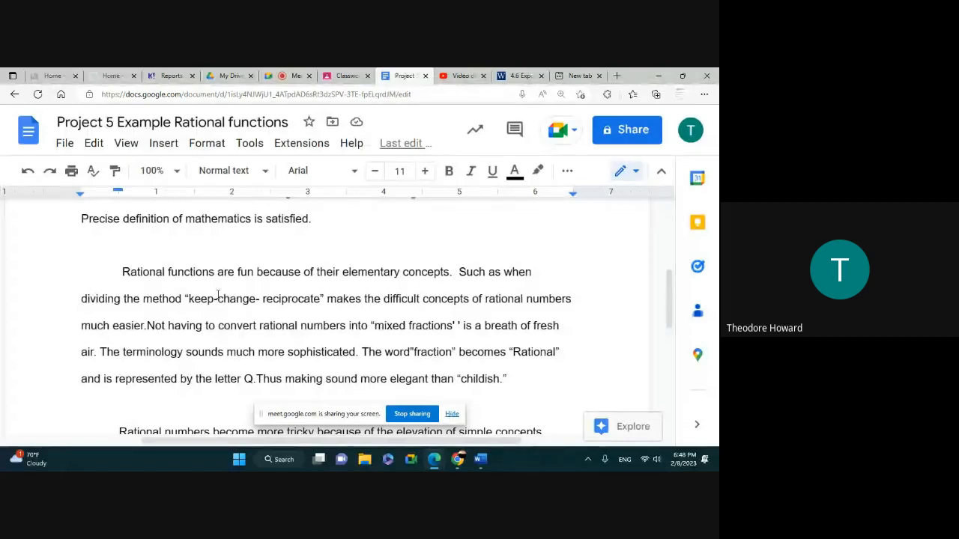
pyautogui.scroll(-3)
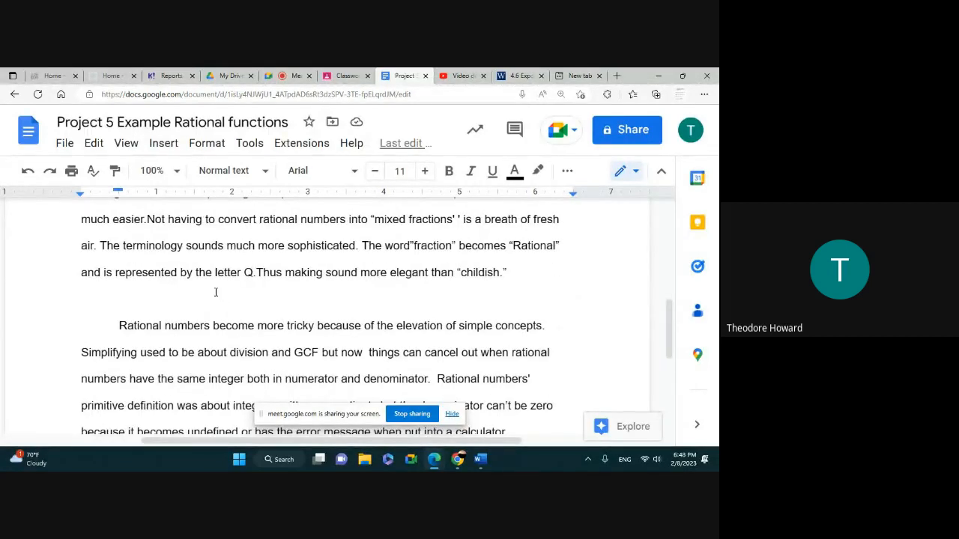
pyautogui.scroll(-3)
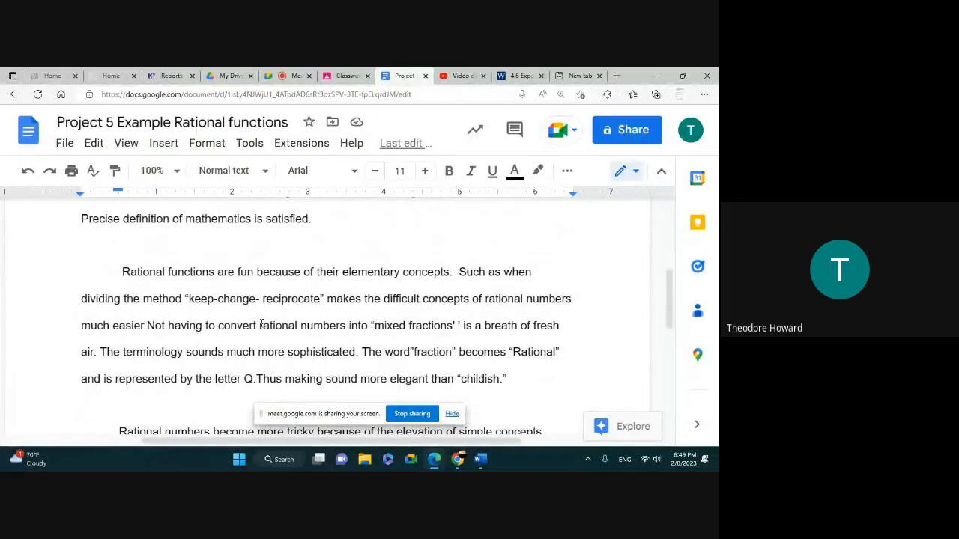
pyautogui.doubleClick(277, 325)
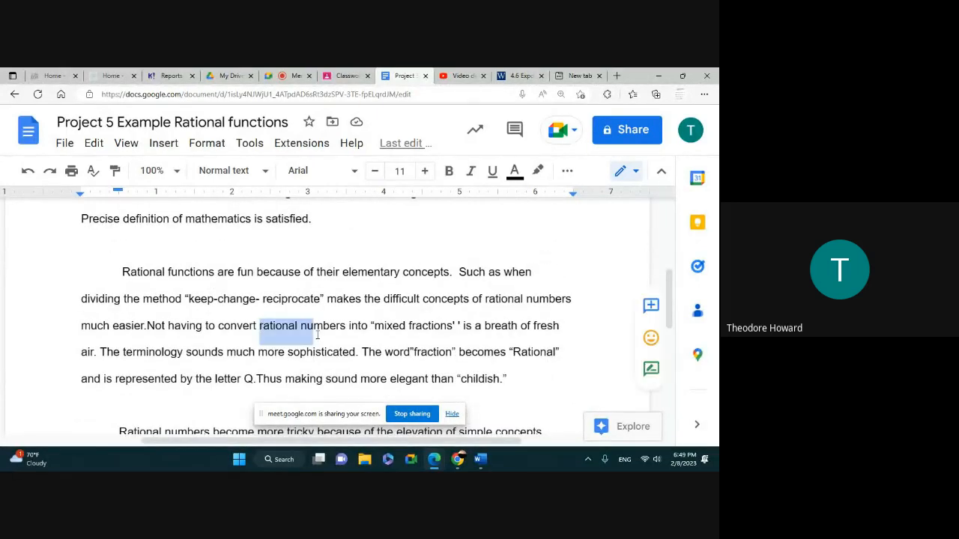
pyautogui.scroll(-3)
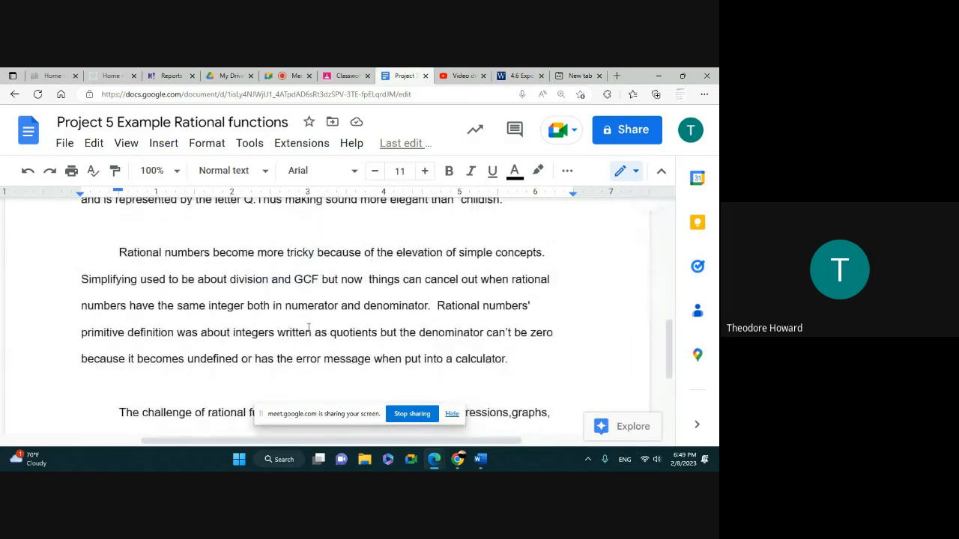
pyautogui.scroll(-3)
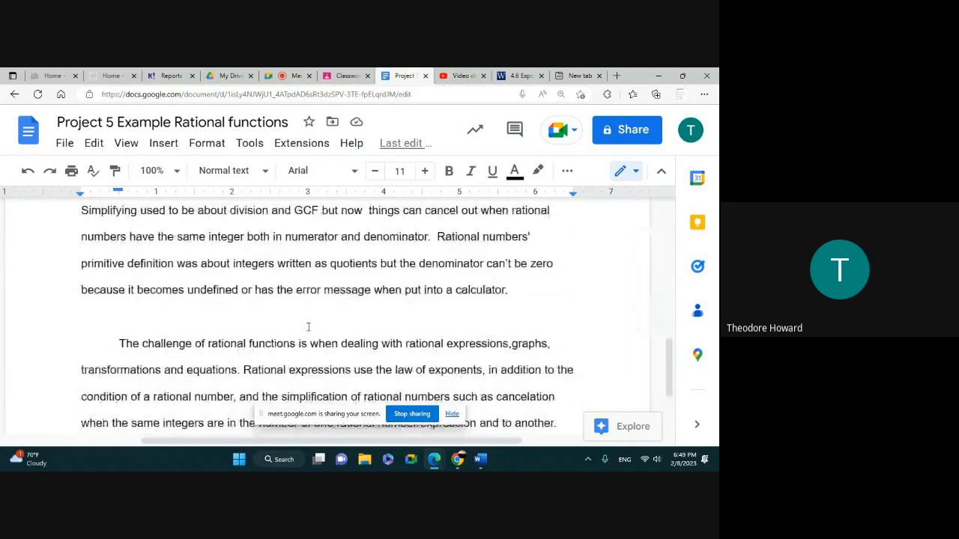
pyautogui.scroll(-3)
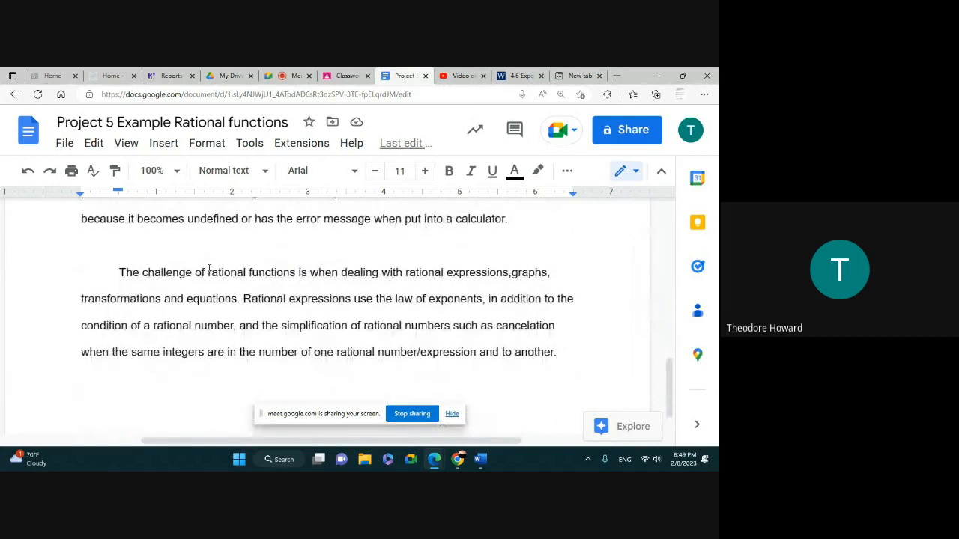
pyautogui.scroll(-3)
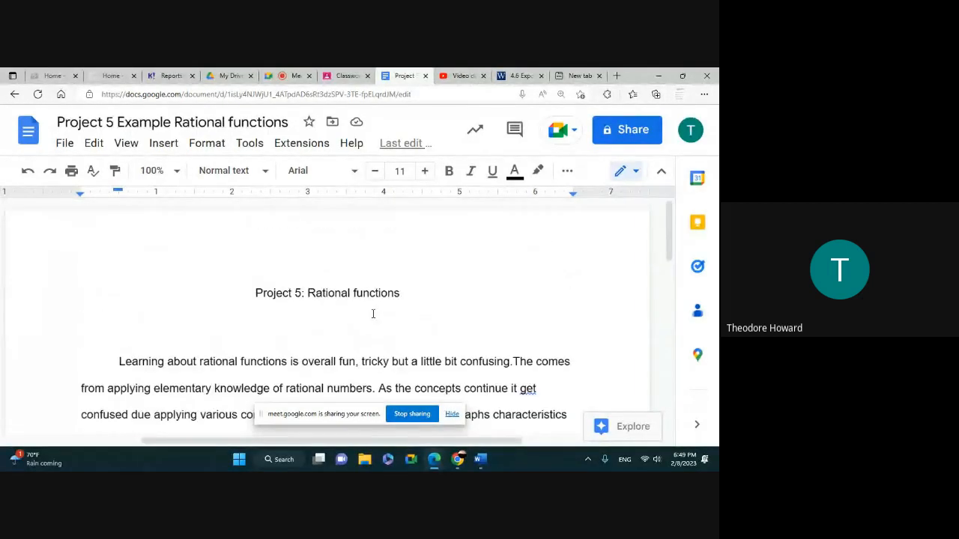
pyautogui.scroll(-3)
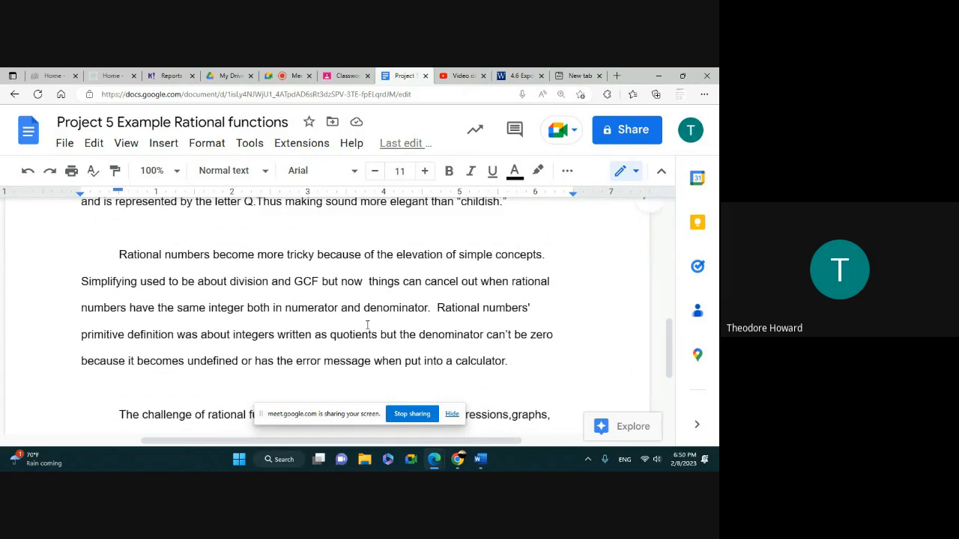
pyautogui.scroll(-3)
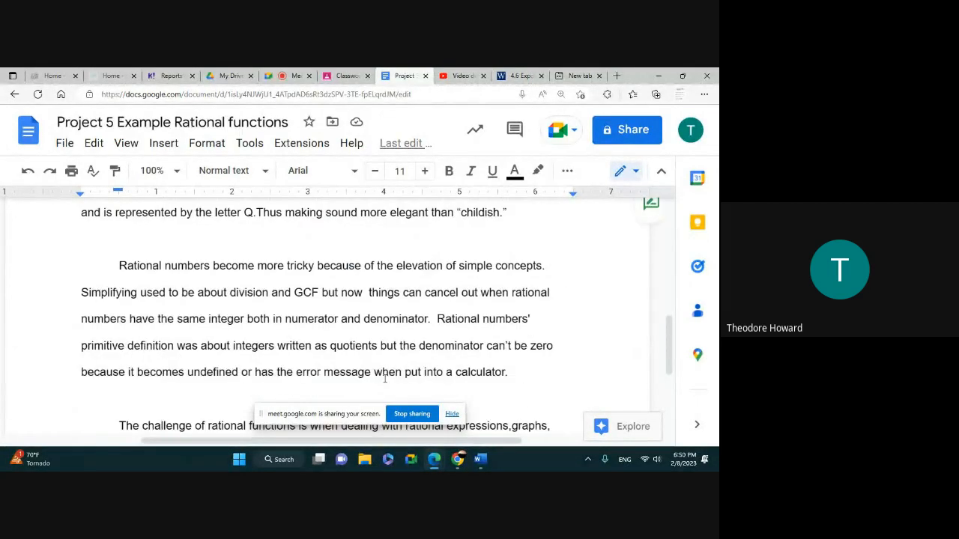
pyautogui.scroll(-3)
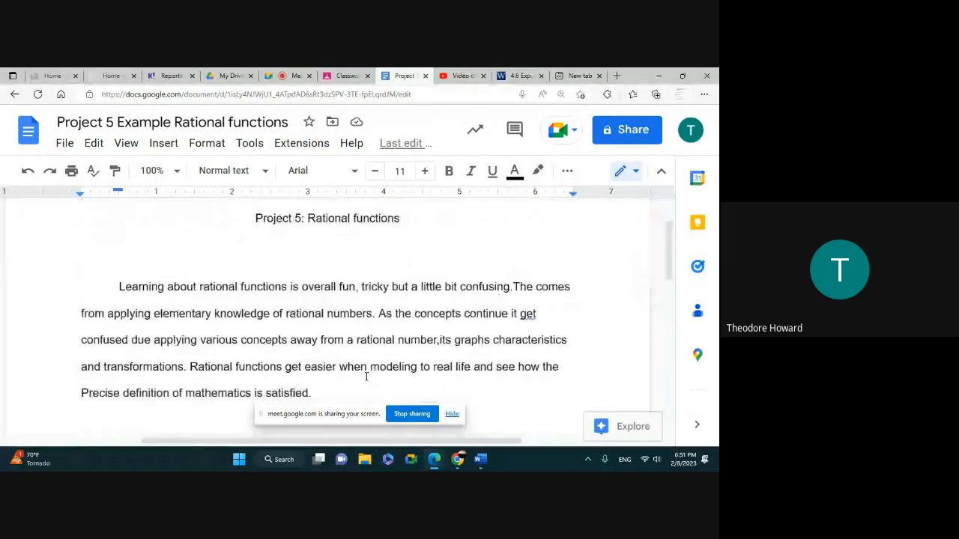
pyautogui.scroll(-3)
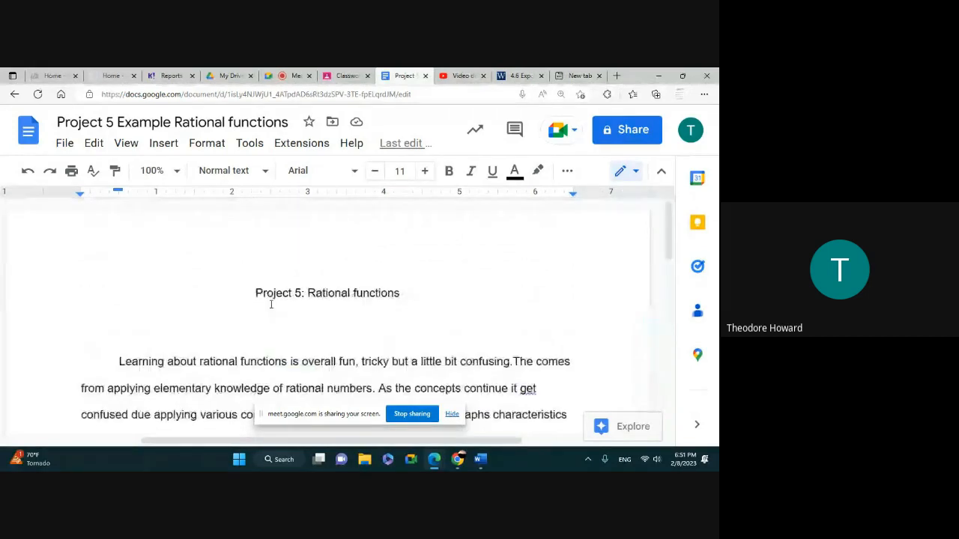
pyautogui.scroll(-3)
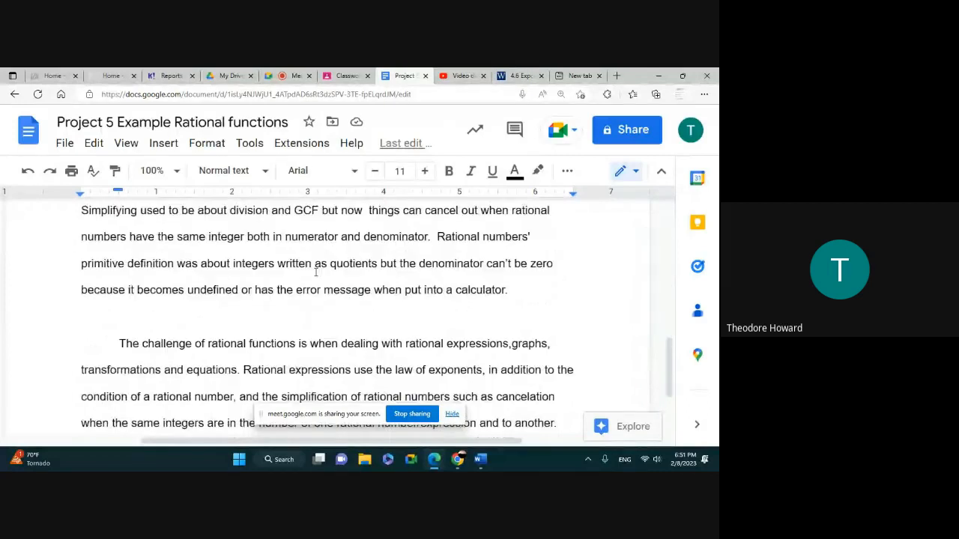
pyautogui.scroll(-3)
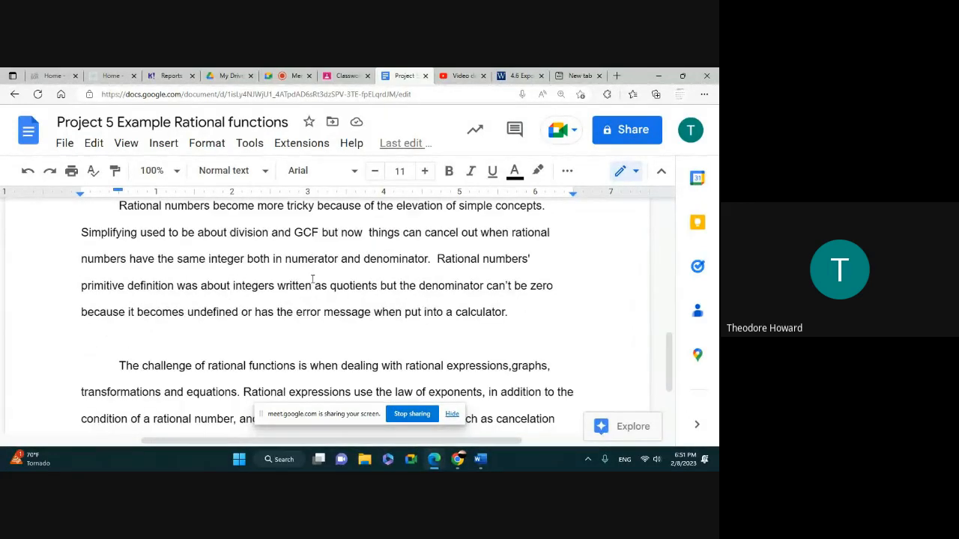